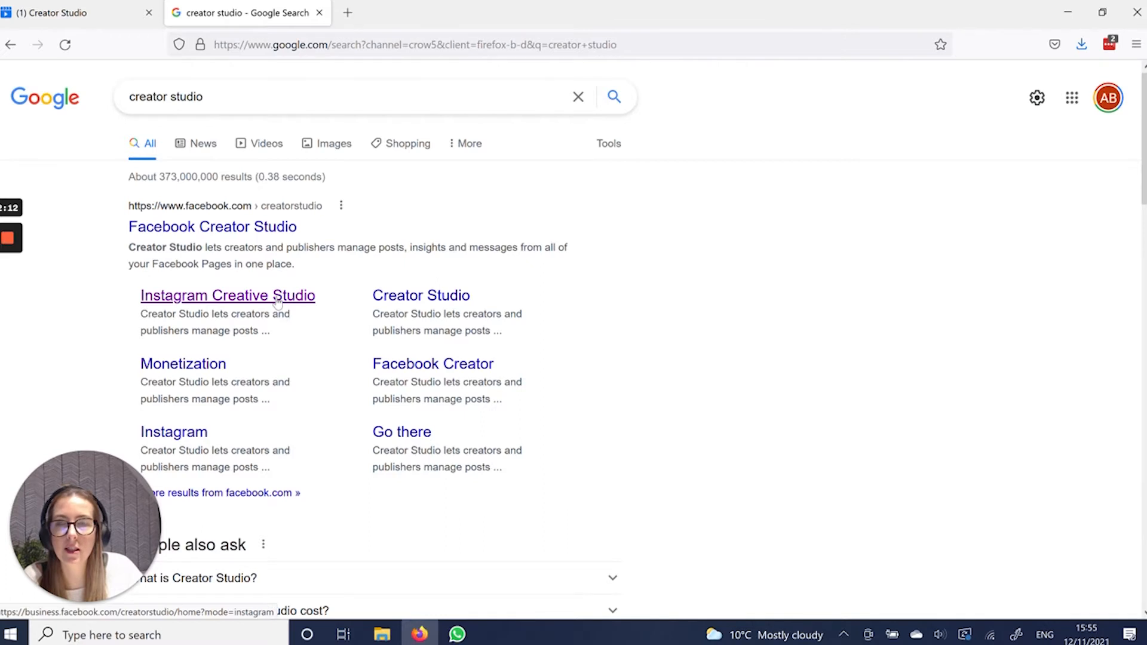
Follow the Instagram Creative Studio link from the Creator Studio search result
{"action": "left_click", "coordinate": [54, 13]}
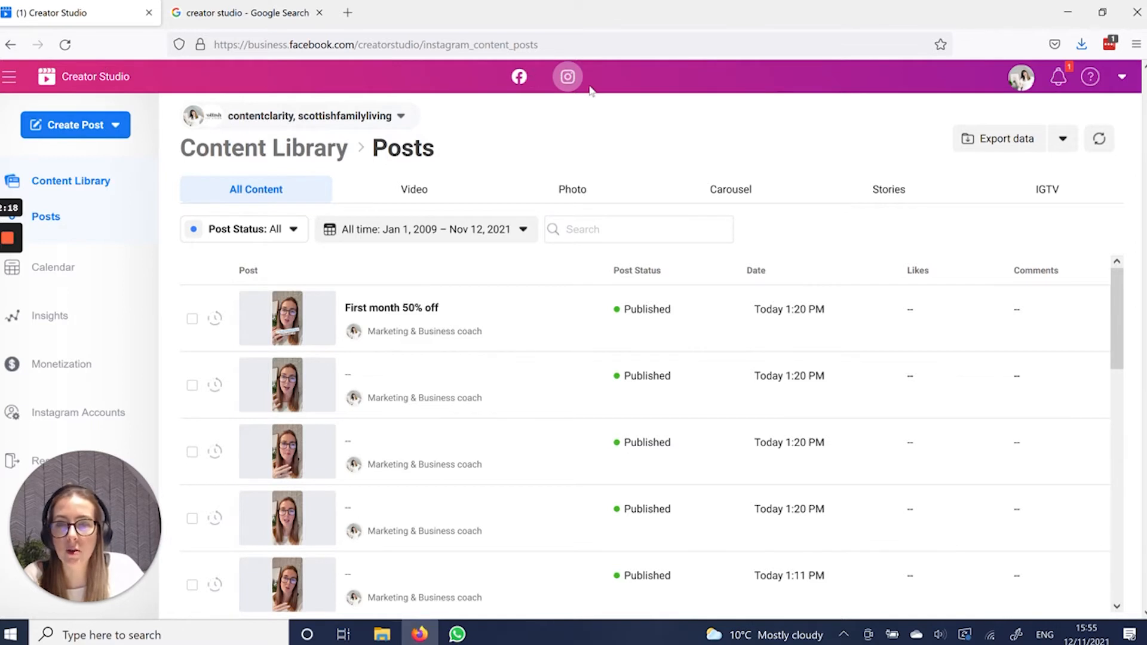
{"action": "mouse_move", "coordinate": [116, 132]}
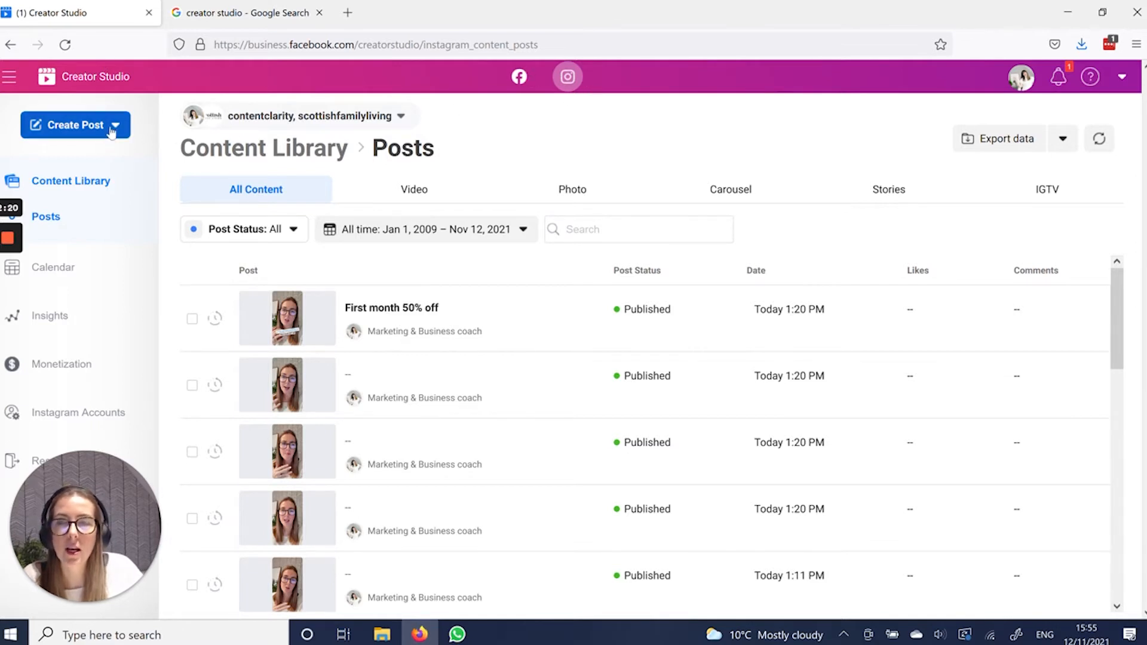
Create an Instagram feed post from the first account, captioned 'Test test', and bring up Add Content
{"action": "left_click", "coordinate": [76, 124]}
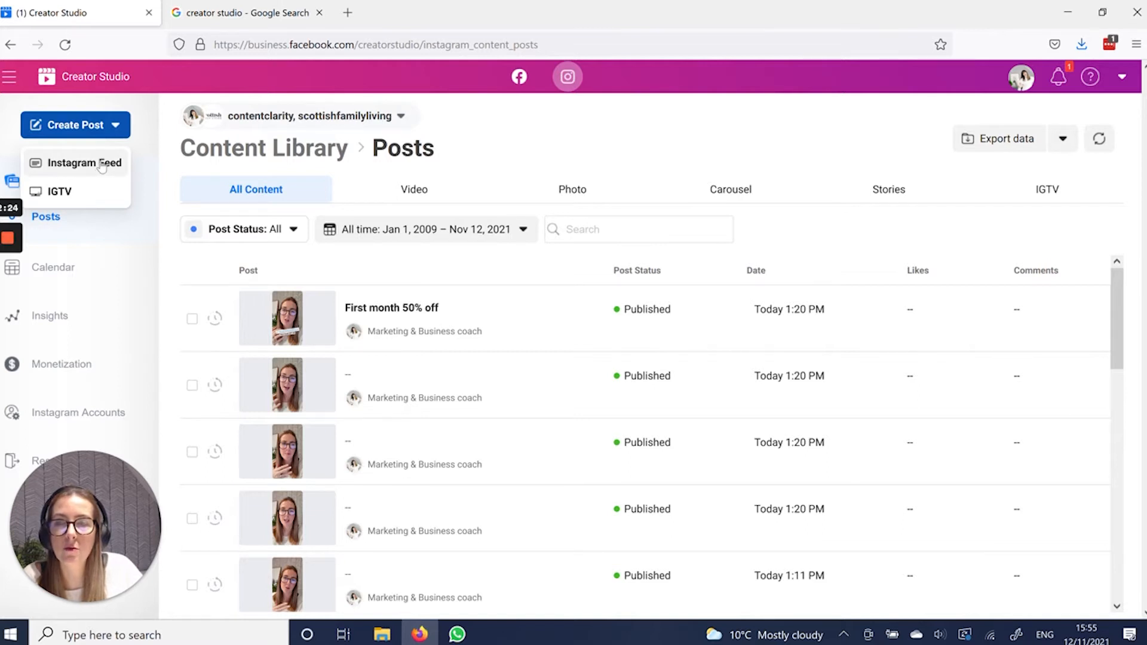
{"action": "left_click", "coordinate": [83, 163]}
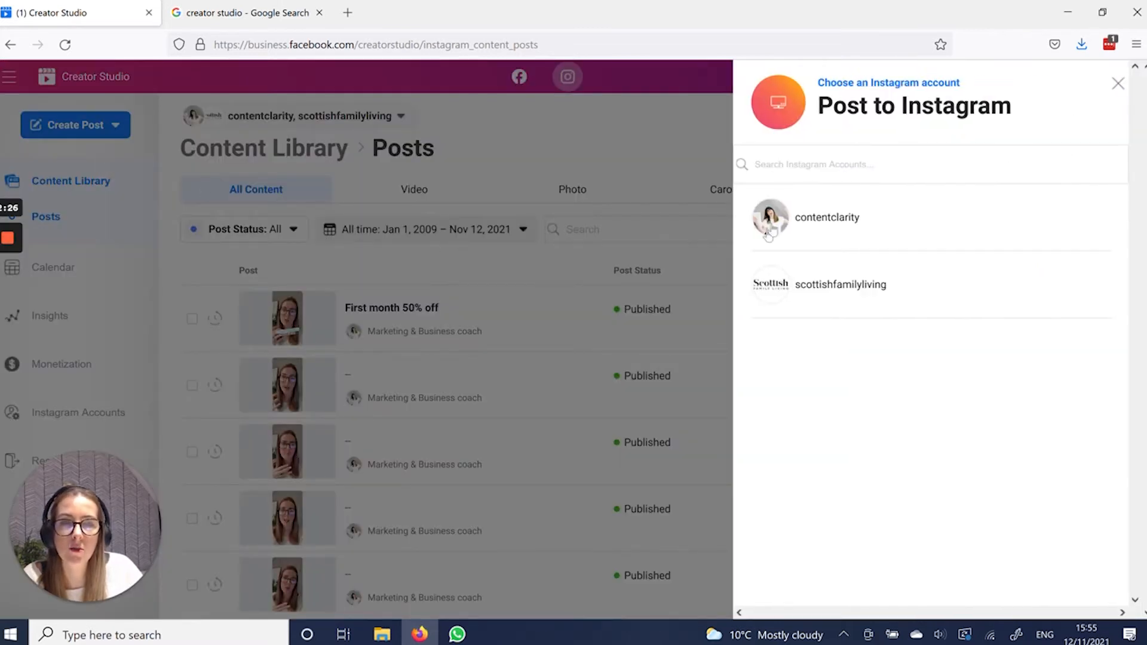
{"action": "left_click", "coordinate": [828, 218]}
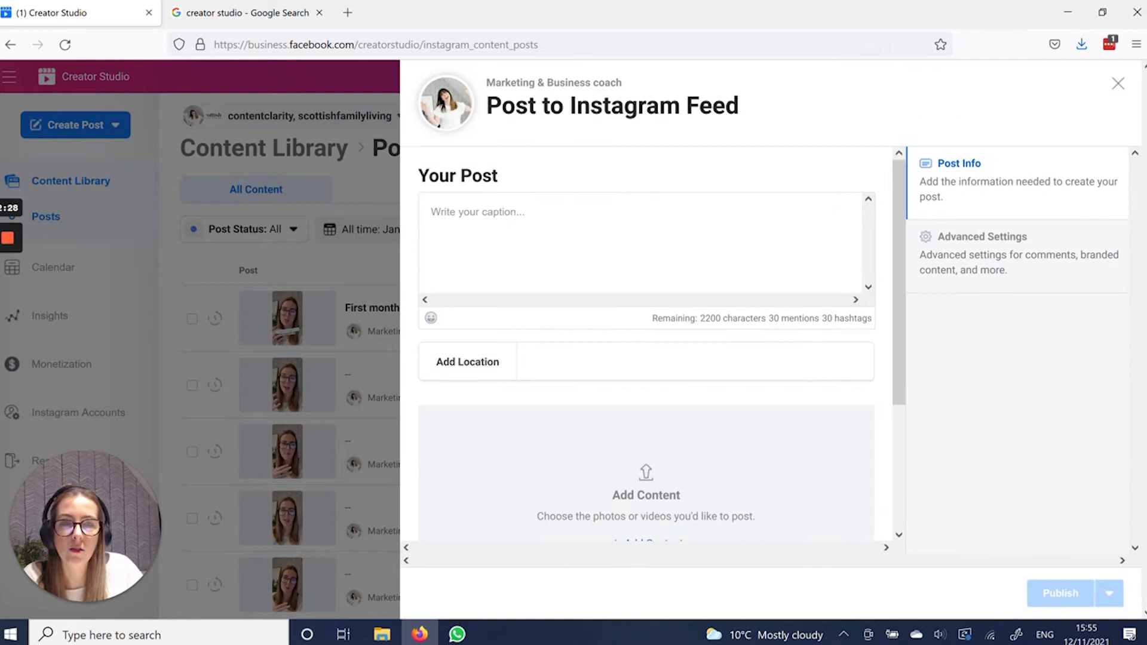
{"action": "type", "text": "Test test"}
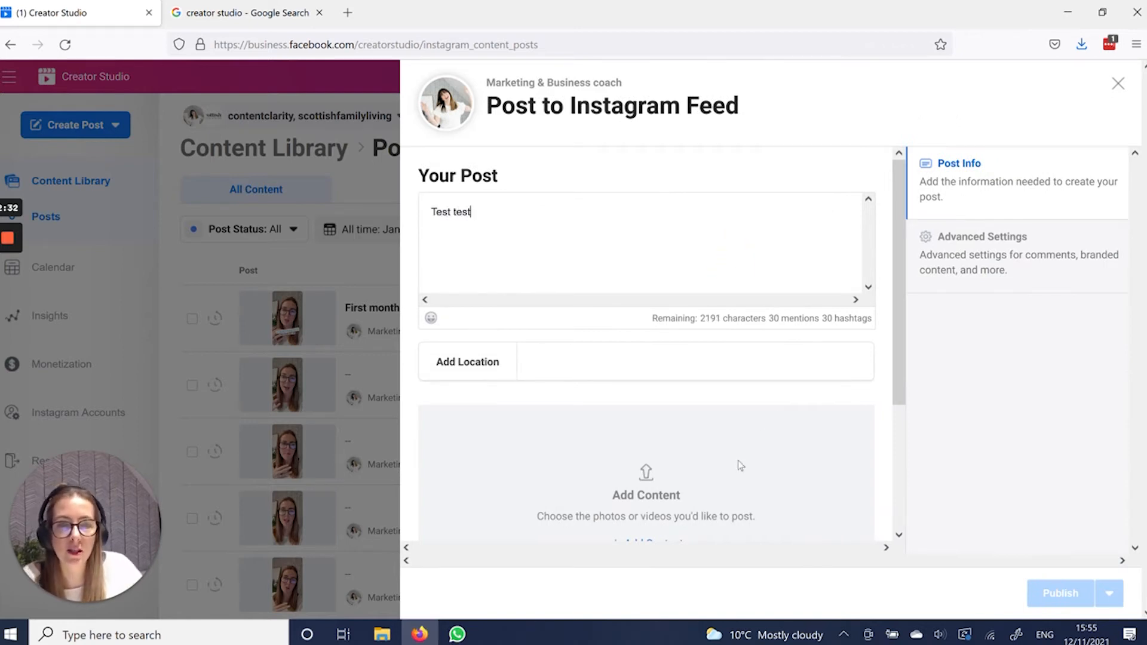
{"action": "left_click", "coordinate": [653, 424]}
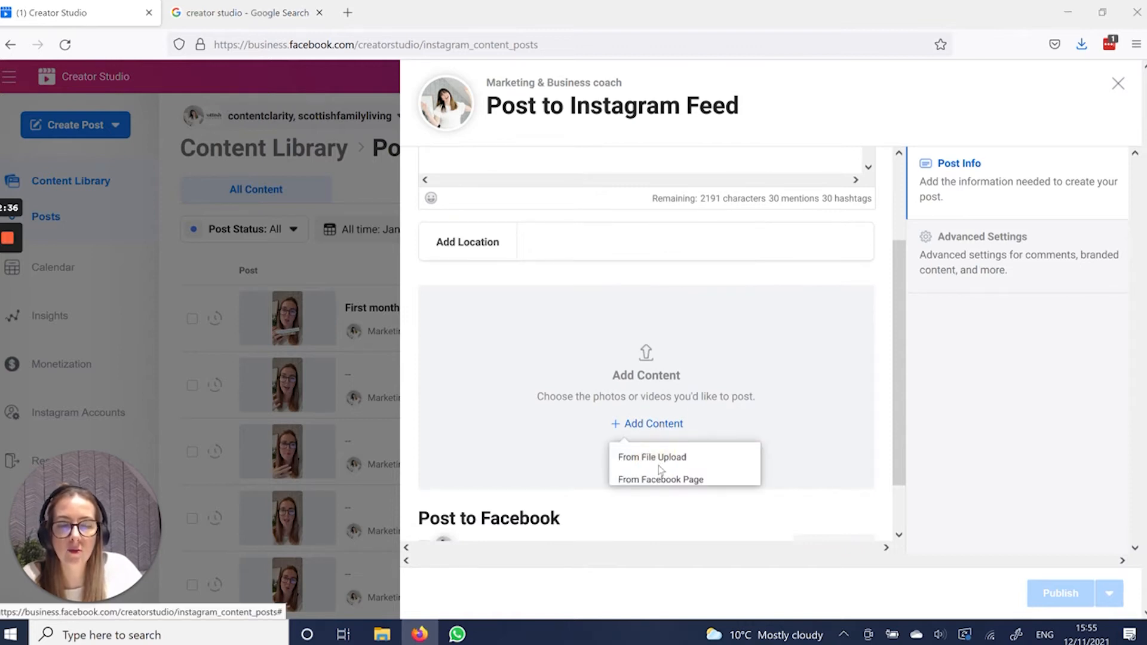
Upload the DOORS, NOW and OPEN images from the New Insta Feed folder
{"action": "left_click", "coordinate": [652, 457]}
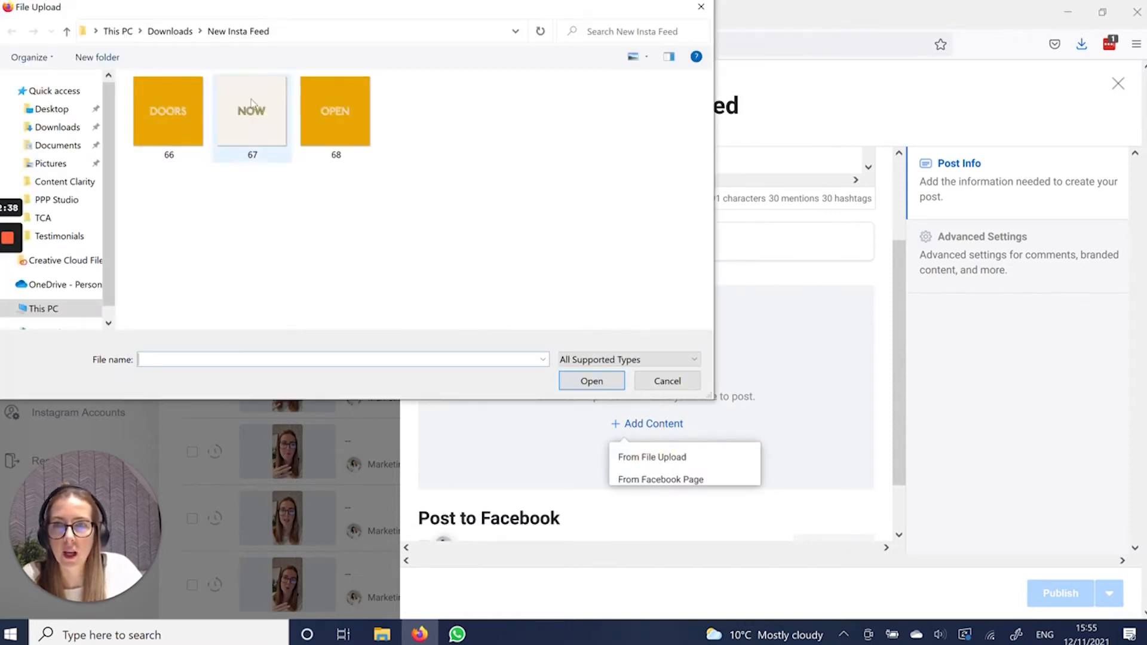
{"action": "mouse_move", "coordinate": [176, 125]}
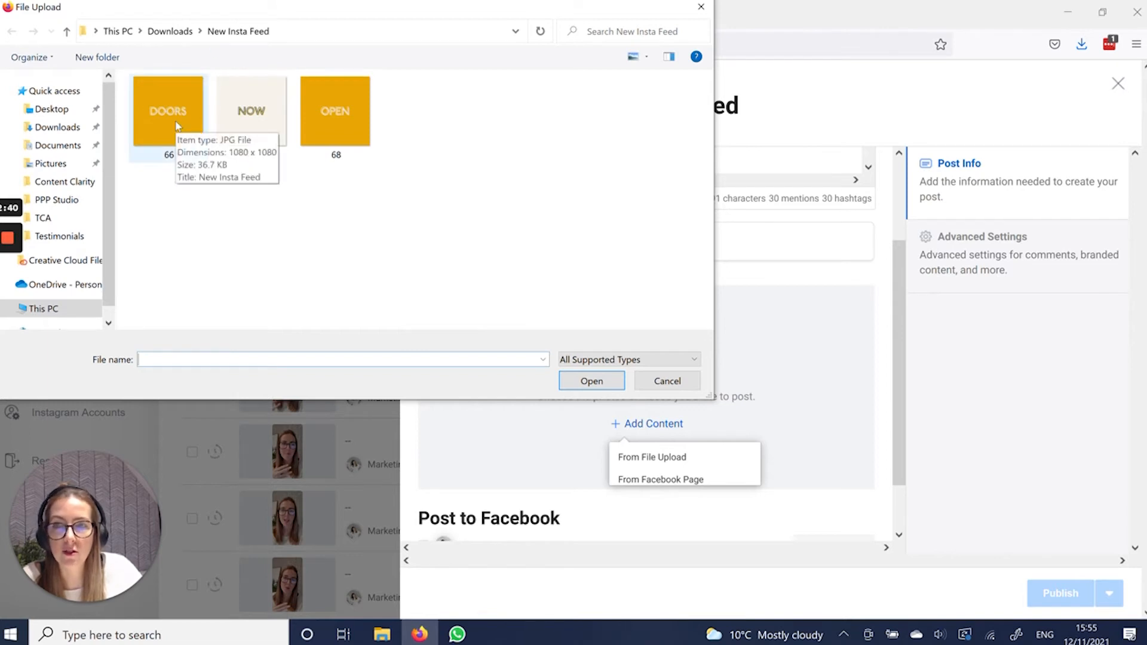
{"action": "left_click", "coordinate": [168, 111]}
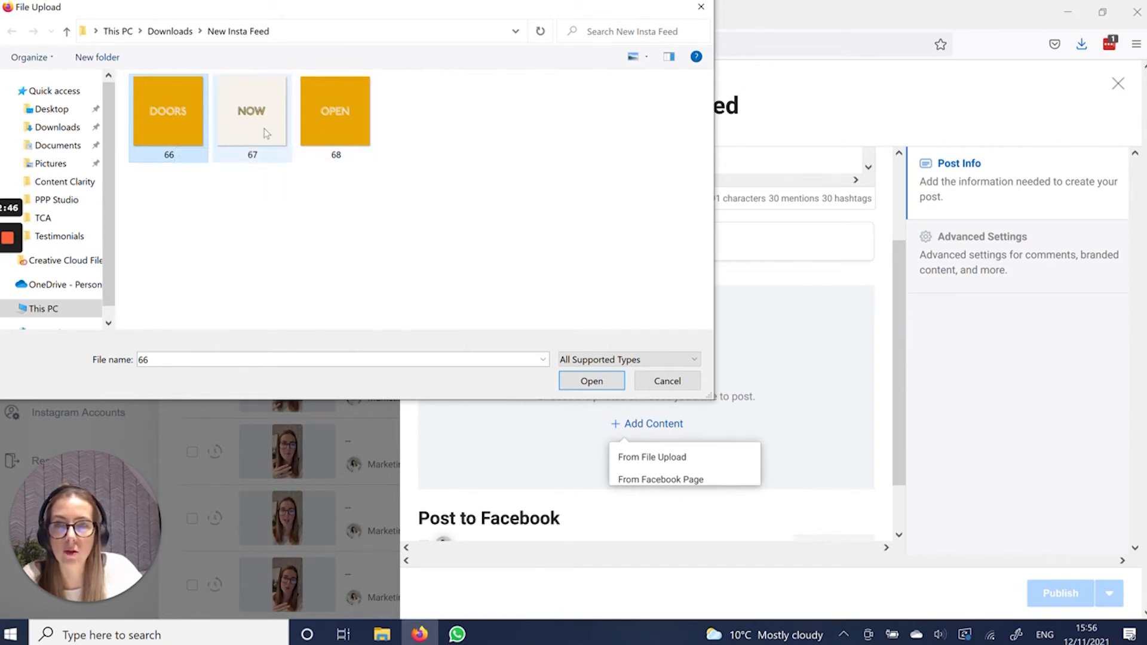
{"action": "left_click", "coordinate": [352, 129]}
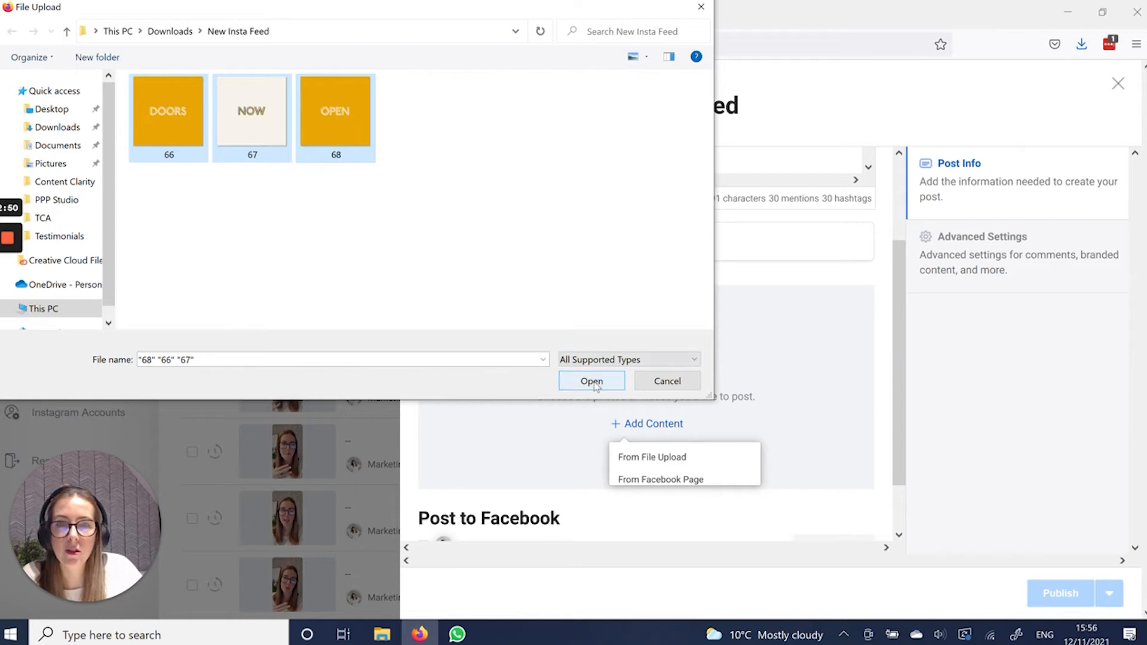
{"action": "left_click", "coordinate": [591, 380]}
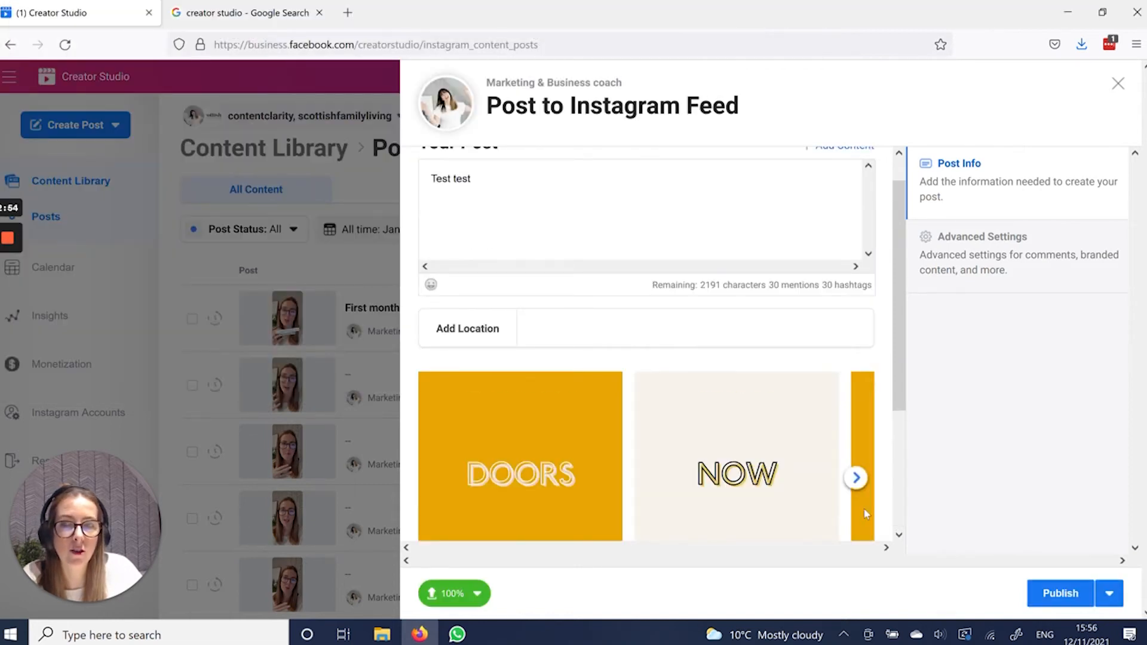
{"action": "scroll", "scroll_direction": "down", "scroll_amount": 3}
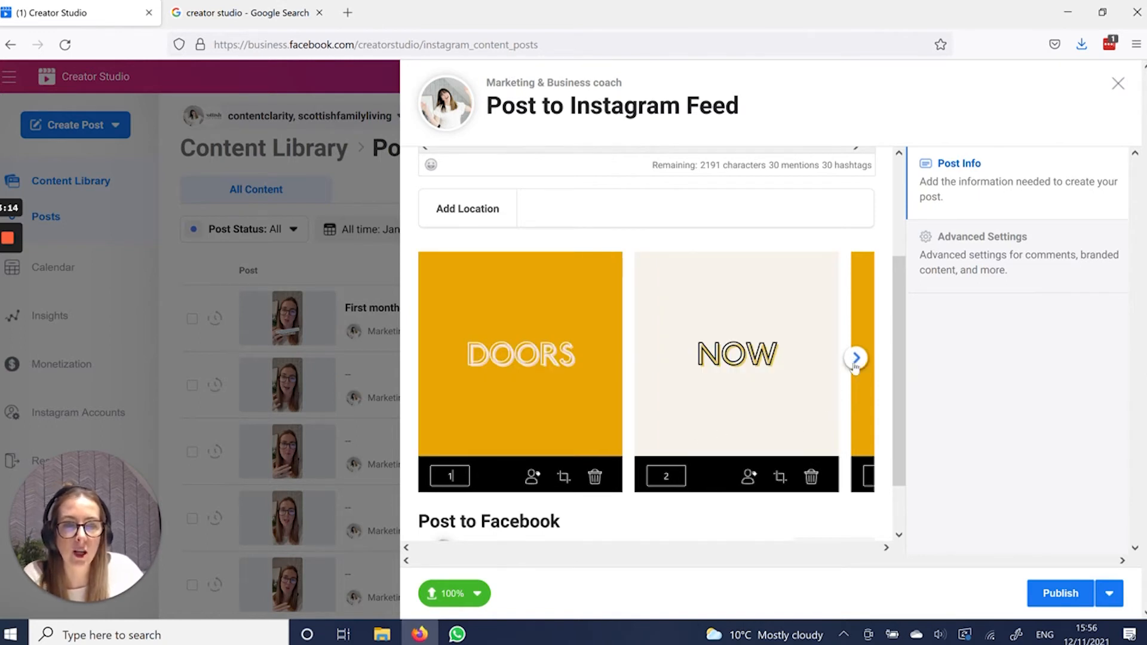
{"action": "left_click", "coordinate": [855, 357]}
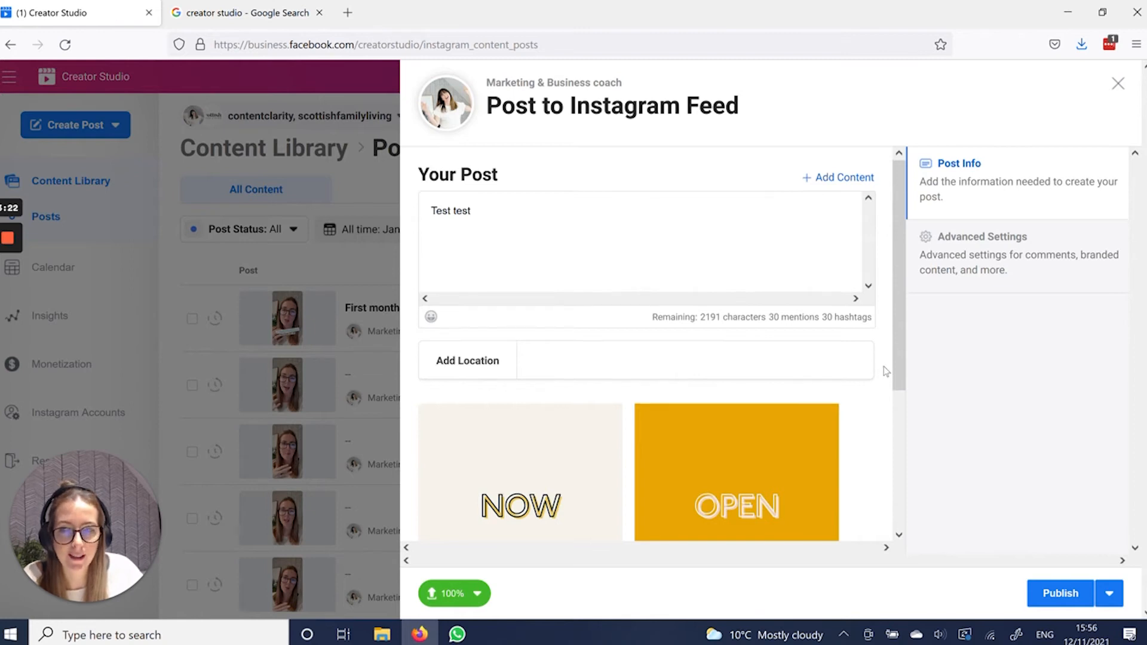
{"action": "scroll", "scroll_direction": "down", "scroll_amount": 3}
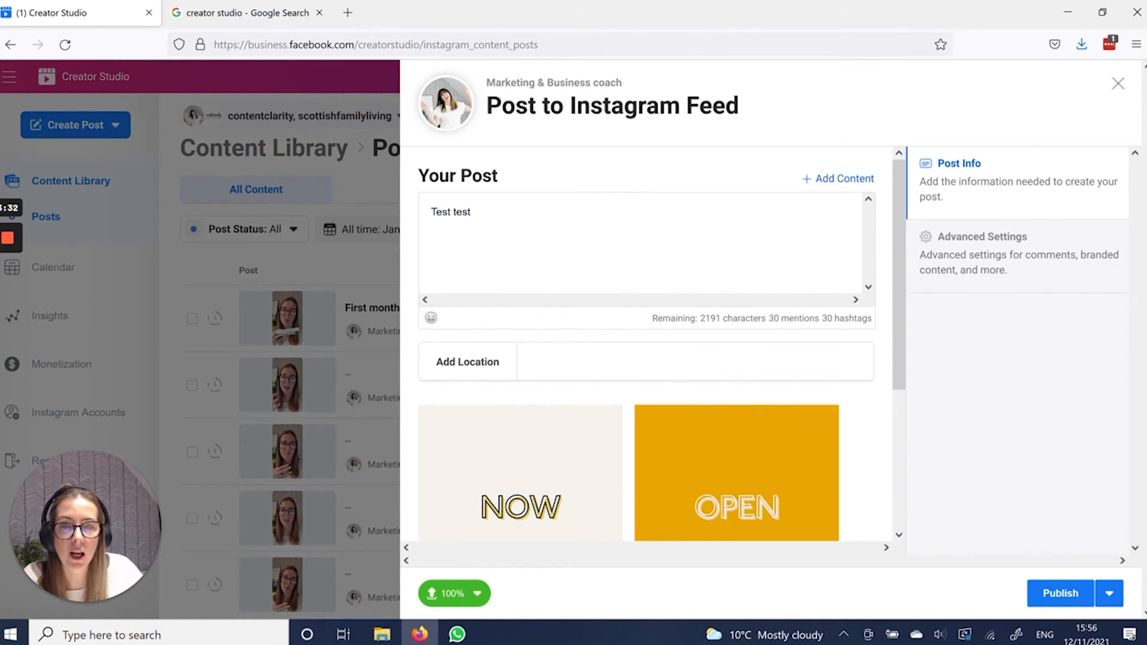
{"action": "scroll", "scroll_direction": "down", "scroll_amount": 3}
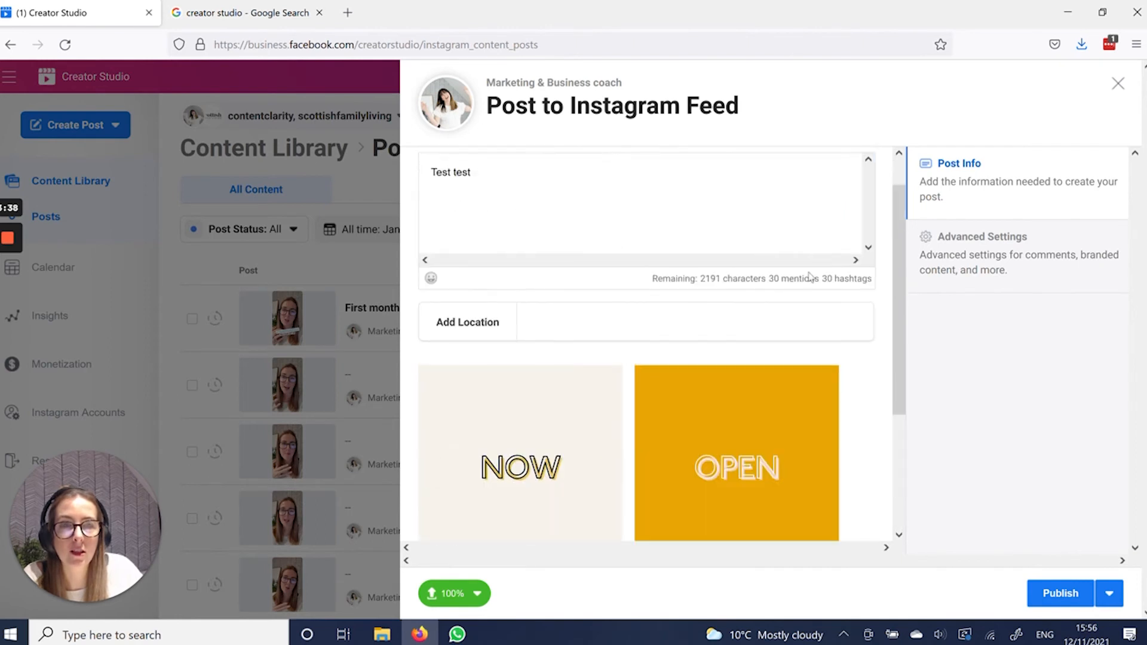
{"action": "scroll", "scroll_direction": "down", "scroll_amount": 3}
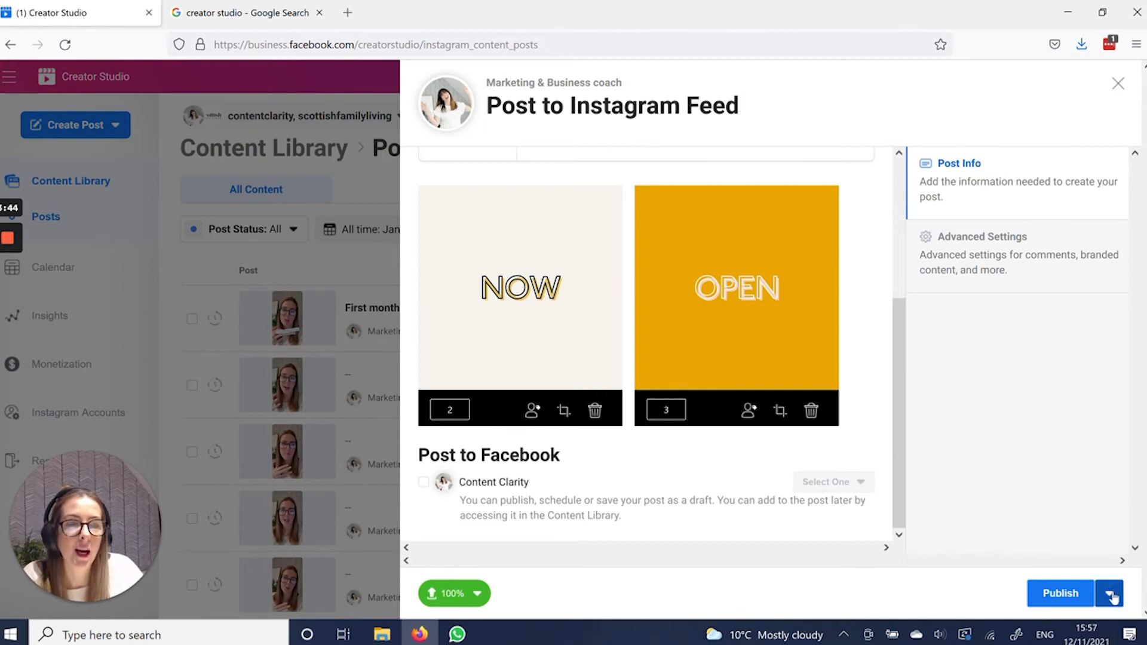
Schedule the post for November 26, 2021 at 11:55 PM instead of publishing now
{"action": "left_click", "coordinate": [1110, 593]}
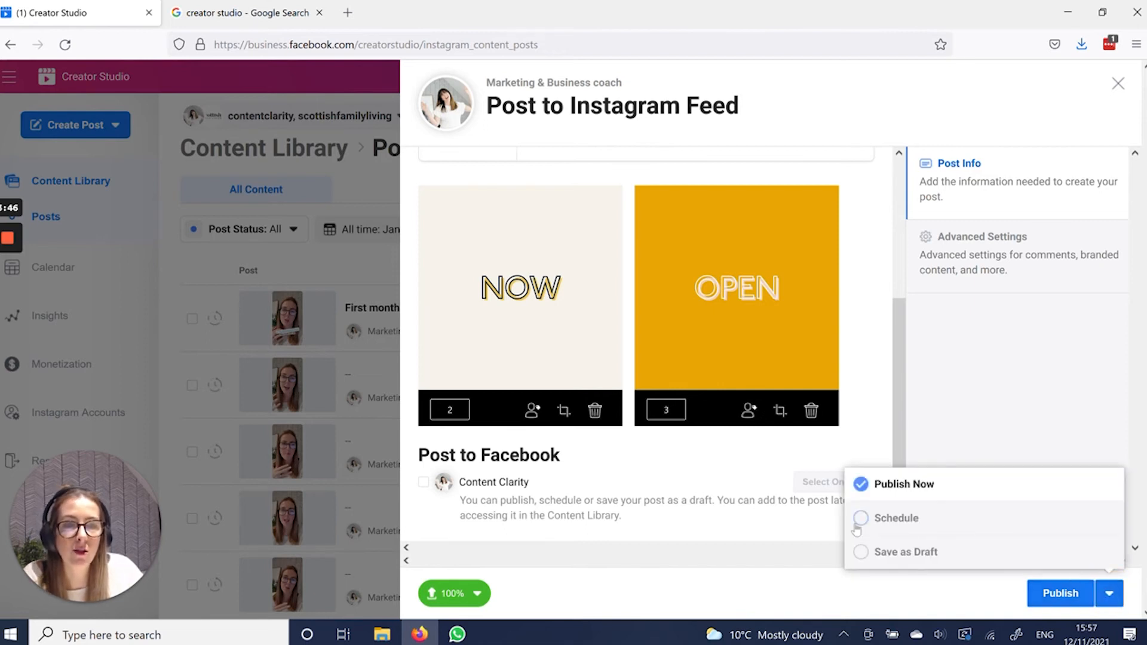
{"action": "left_click", "coordinate": [861, 518]}
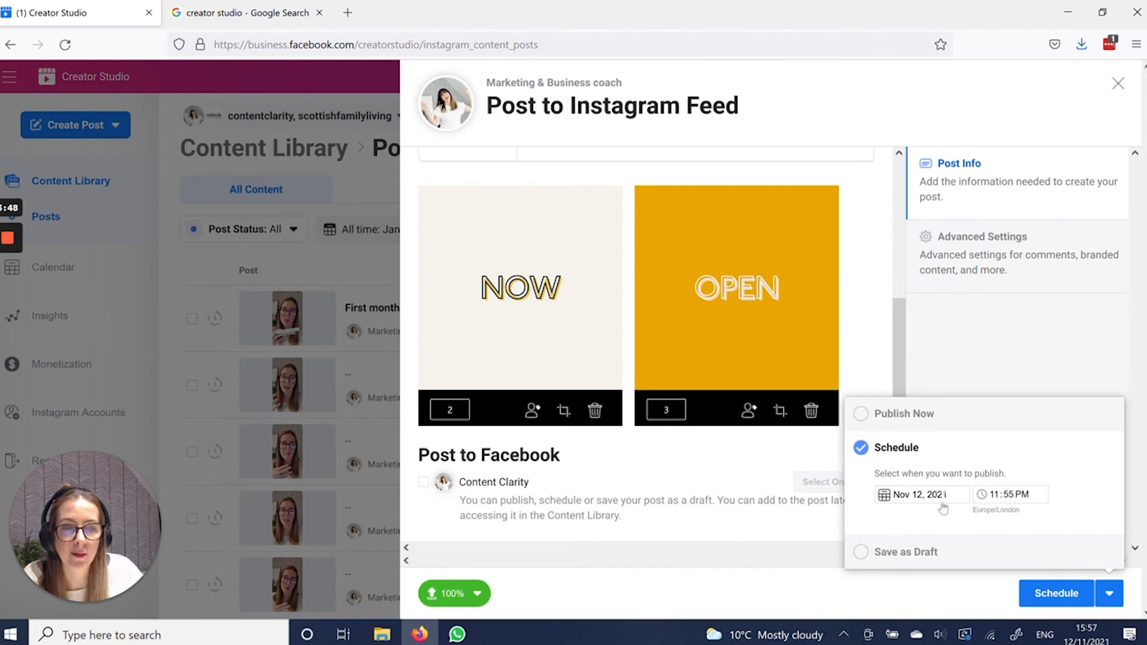
{"action": "left_click", "coordinate": [922, 494]}
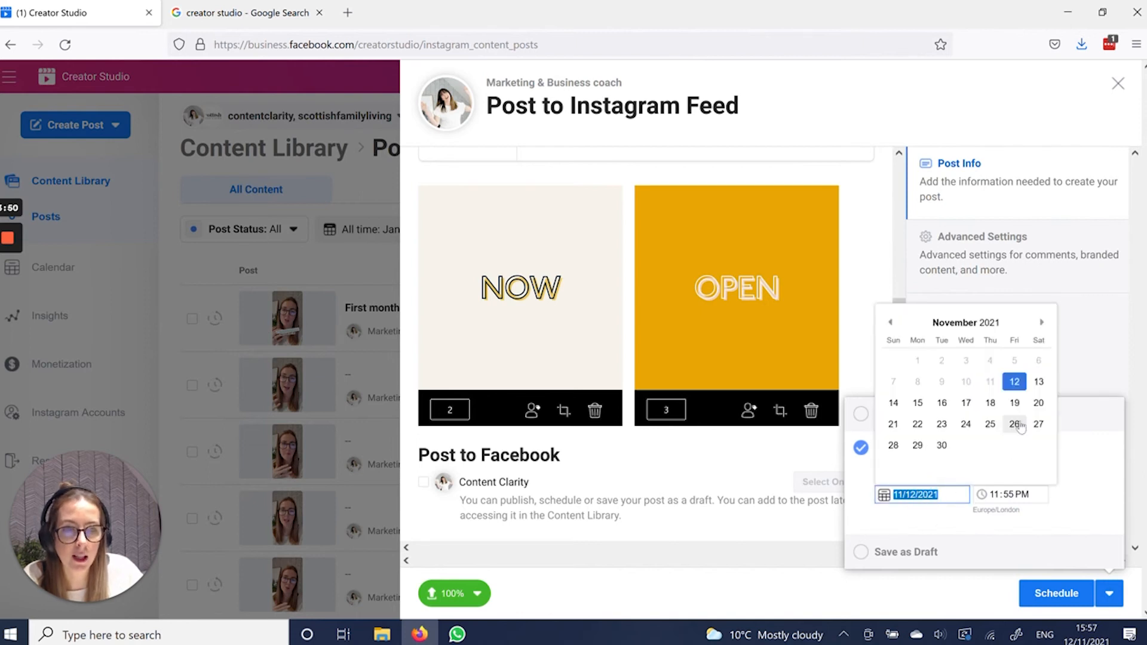
{"action": "left_click", "coordinate": [1014, 424]}
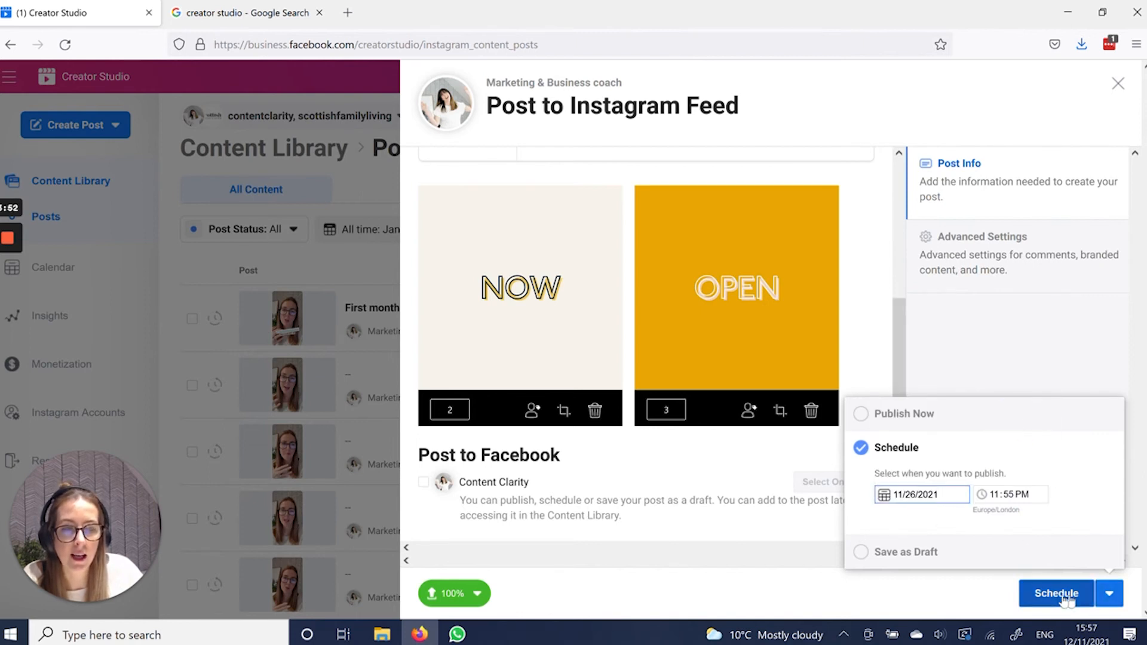
{"action": "left_click", "coordinate": [1055, 595]}
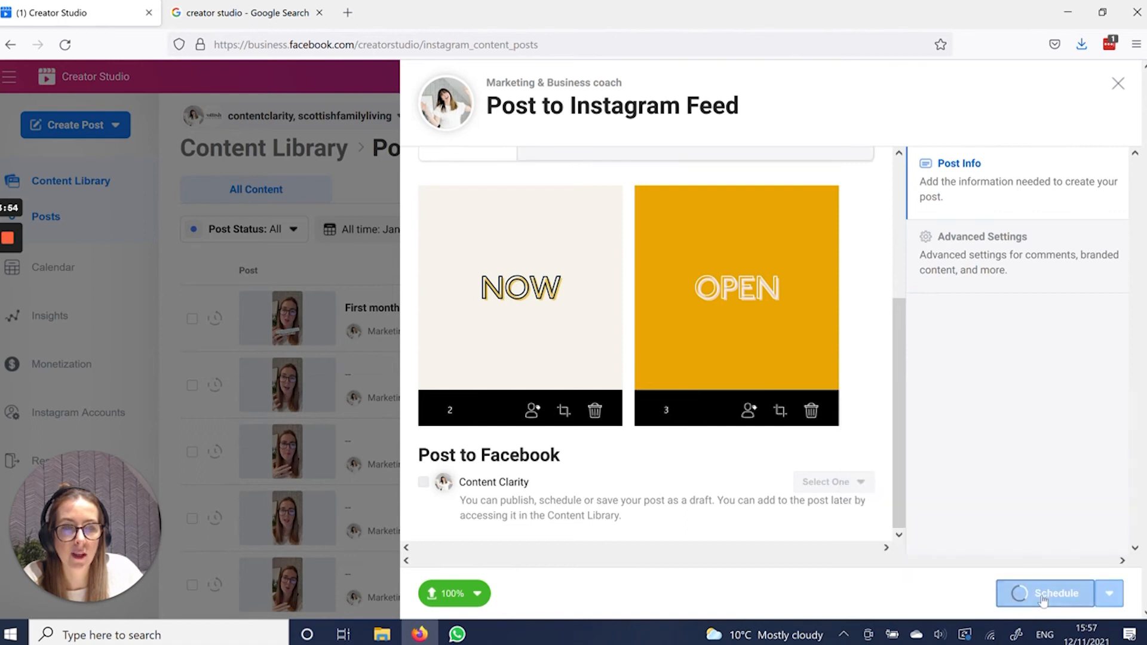
{"action": "left_click", "coordinate": [1045, 593]}
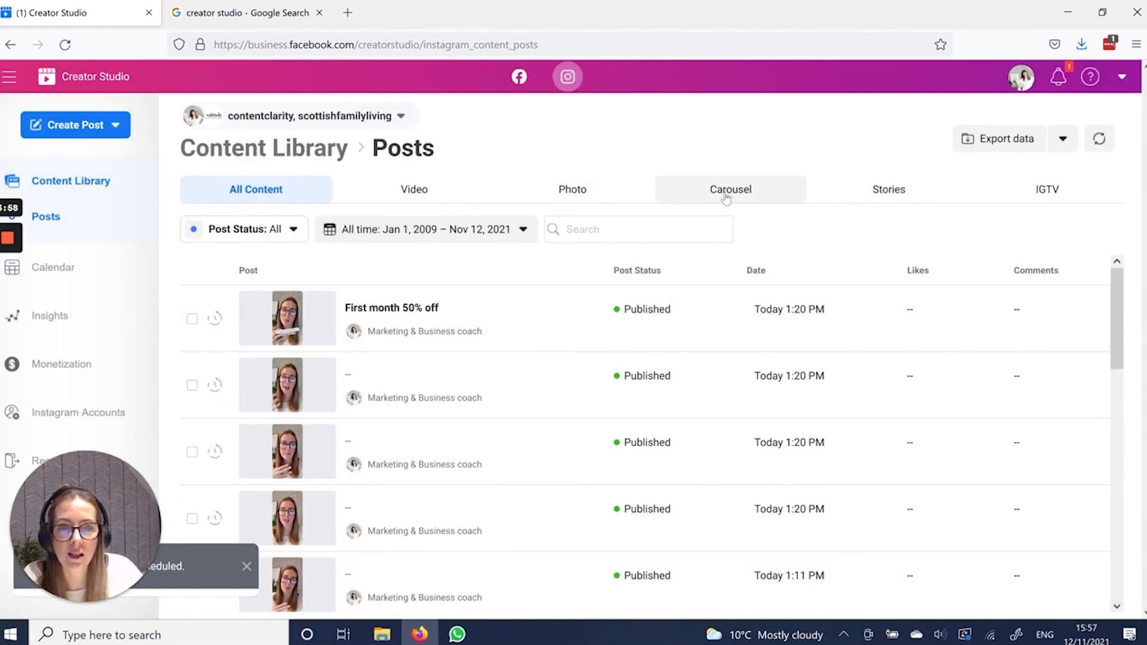
Filter the Content Library to carousel posts to confirm 'Test test' is scheduled
{"action": "left_click", "coordinate": [730, 190]}
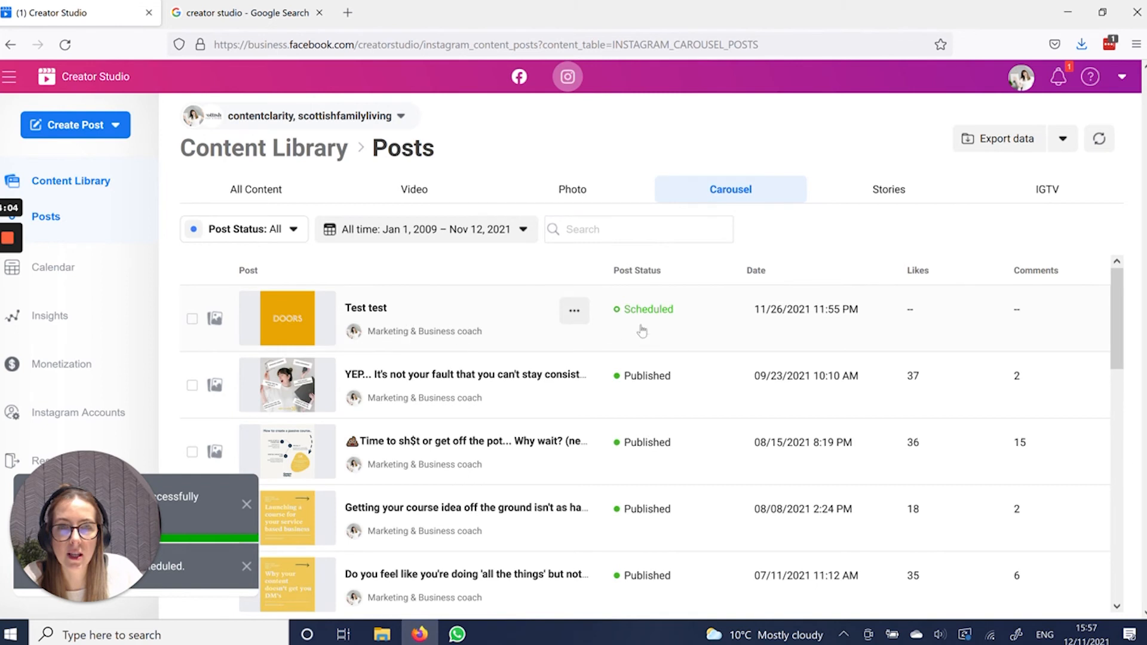
{"action": "mouse_move", "coordinate": [778, 314]}
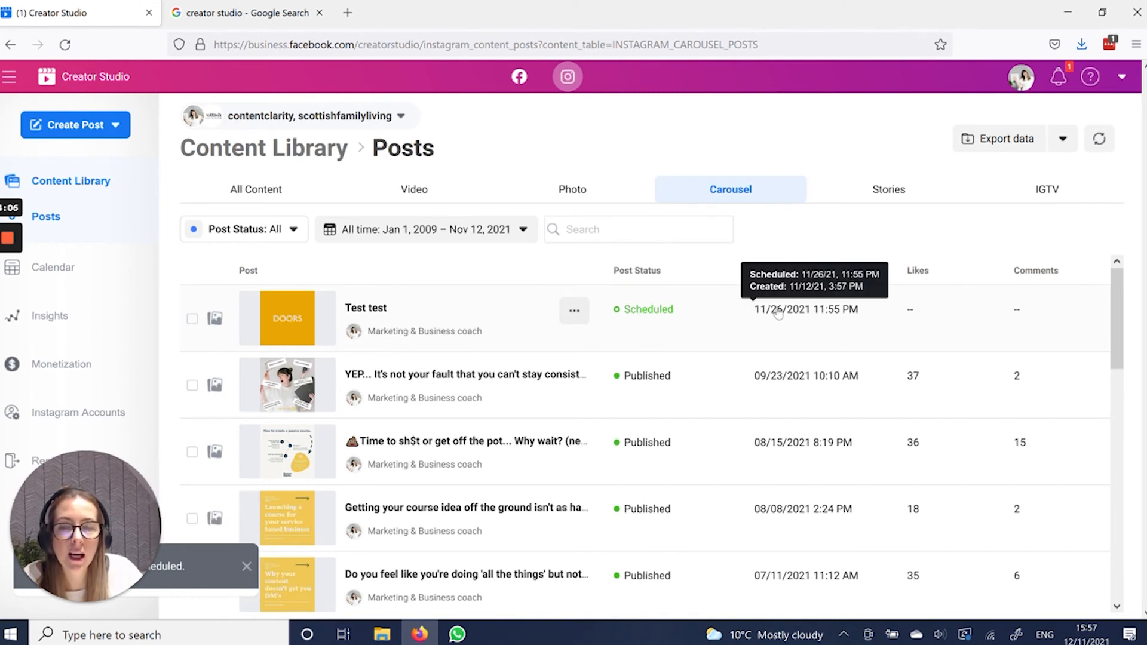